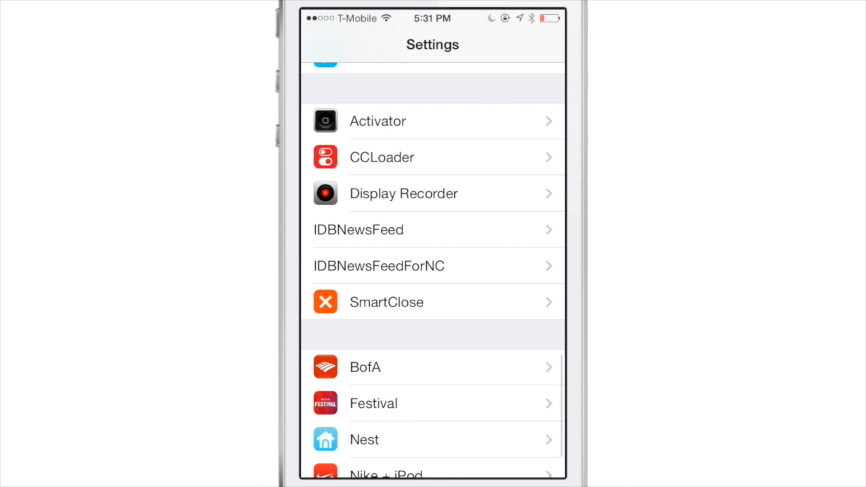
Review the IDBNewsFeed widget height settings, then reveal Control Center with three iDownloadBlog headlines.
{"action": "scroll", "scroll_direction": "down", "scroll_amount": 3}
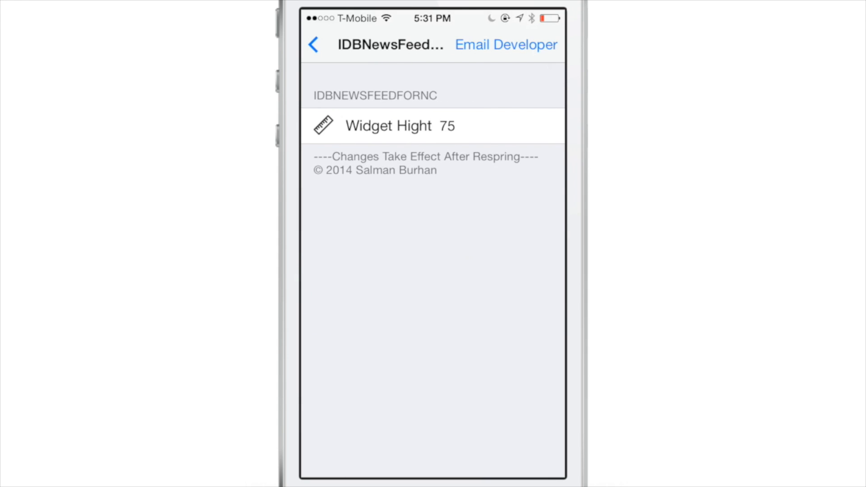
{"action": "left_click", "coordinate": [313, 45]}
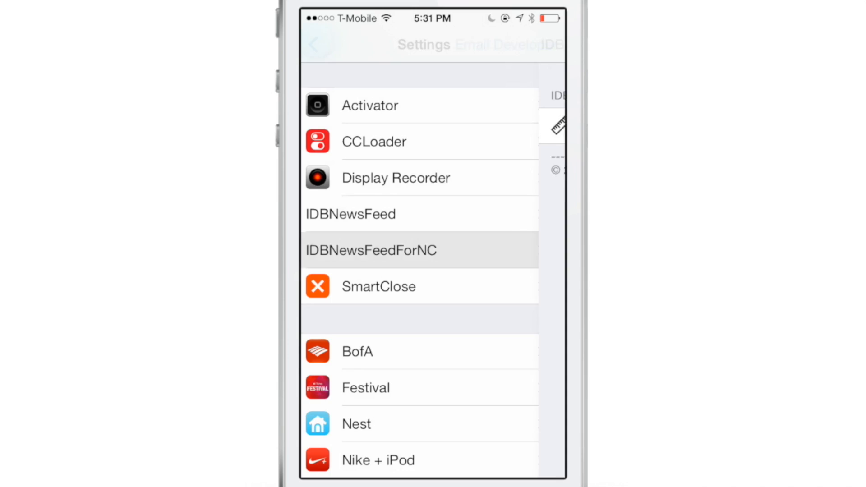
{"action": "left_click", "coordinate": [349, 214]}
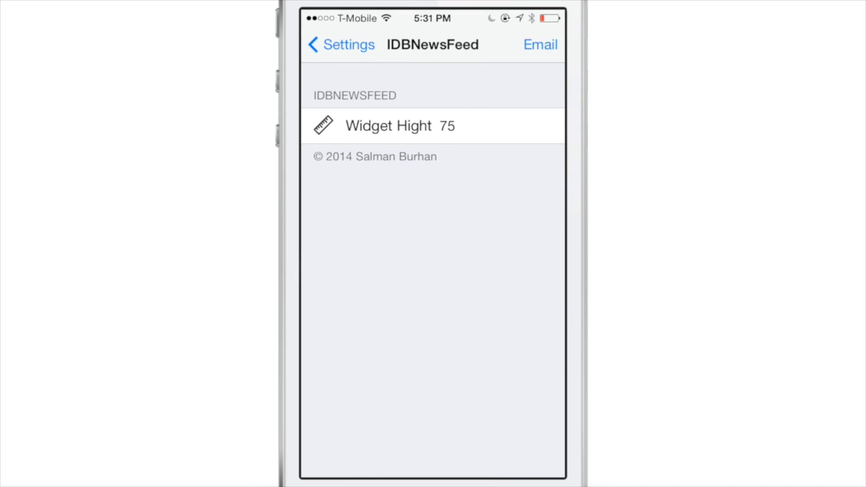
{"action": "left_click", "coordinate": [340, 45]}
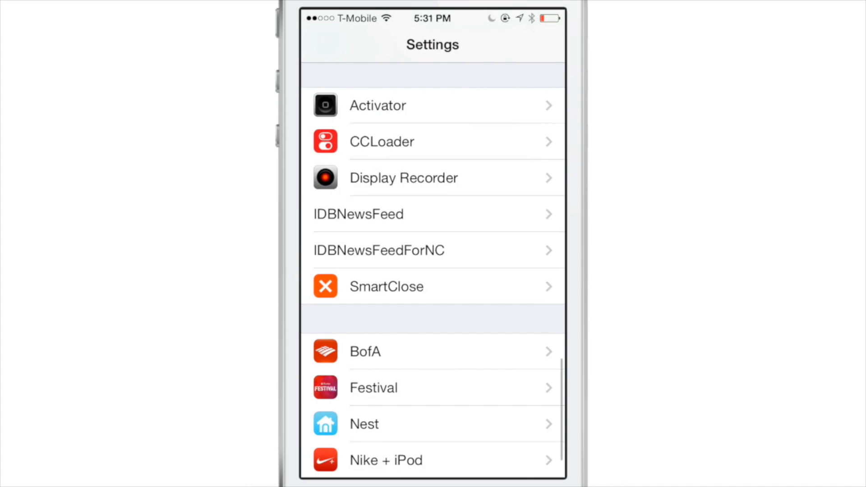
{"action": "left_click", "coordinate": [383, 141]}
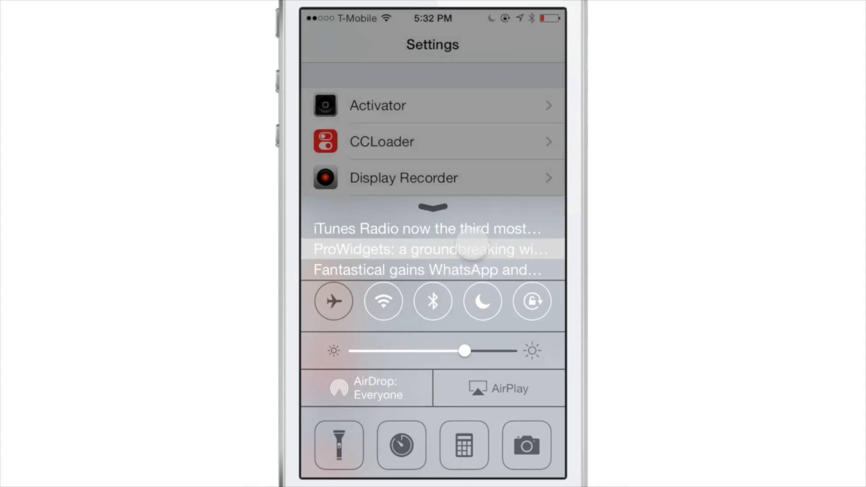
Follow the ProWidgets headline into Safari and browse down the iDownloadBlog page.
{"action": "left_click", "coordinate": [432, 249]}
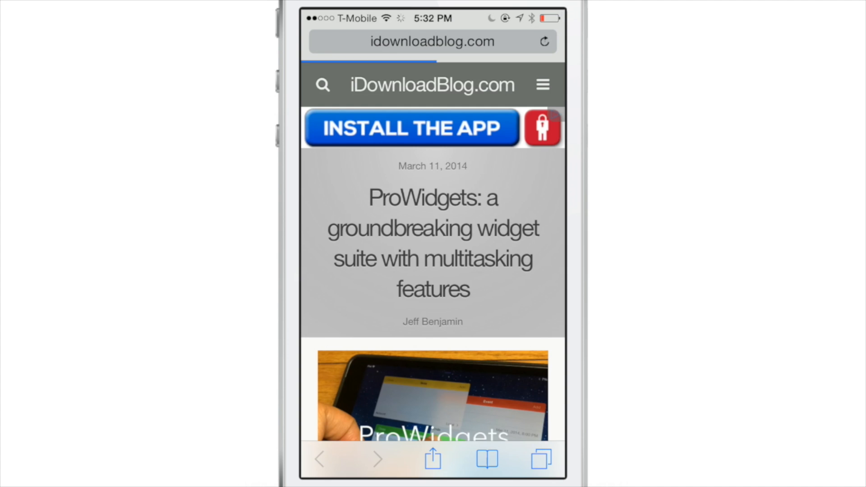
{"action": "scroll", "scroll_direction": "down", "scroll_amount": 3}
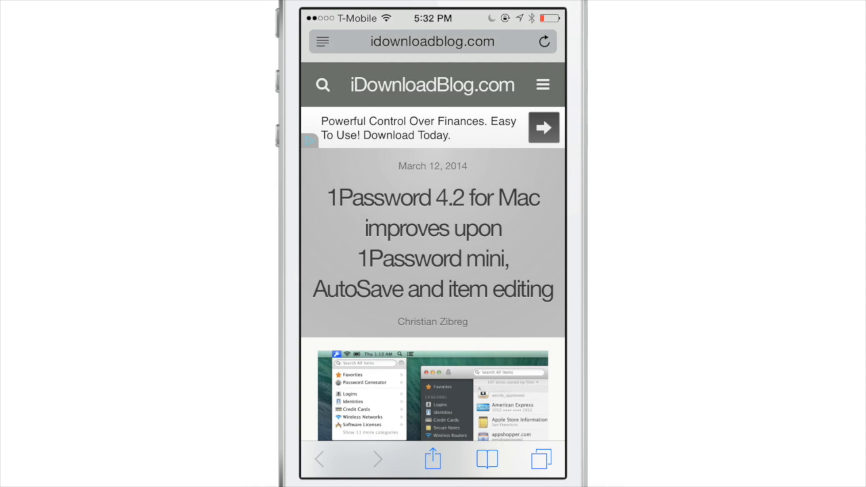
Set IDBNewsFeed Widget Hight to 150 and confirm Control Center now lists six headlines.
{"action": "key", "text": "home"}
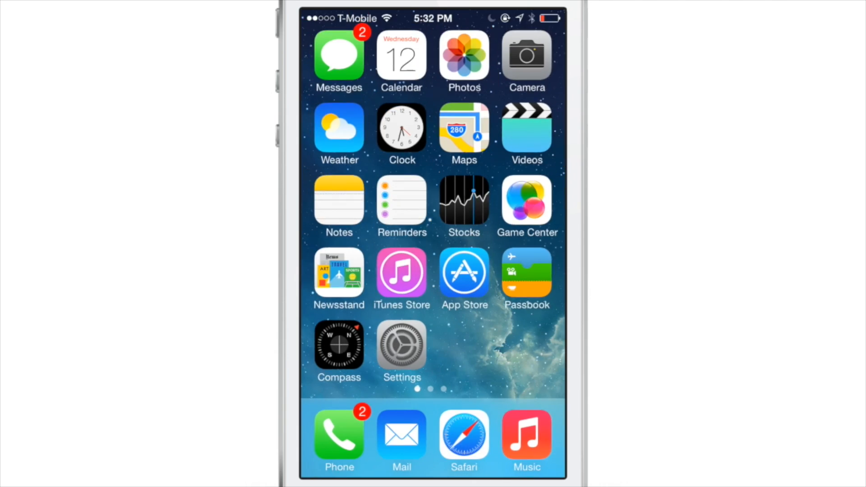
{"action": "left_click", "coordinate": [401, 346]}
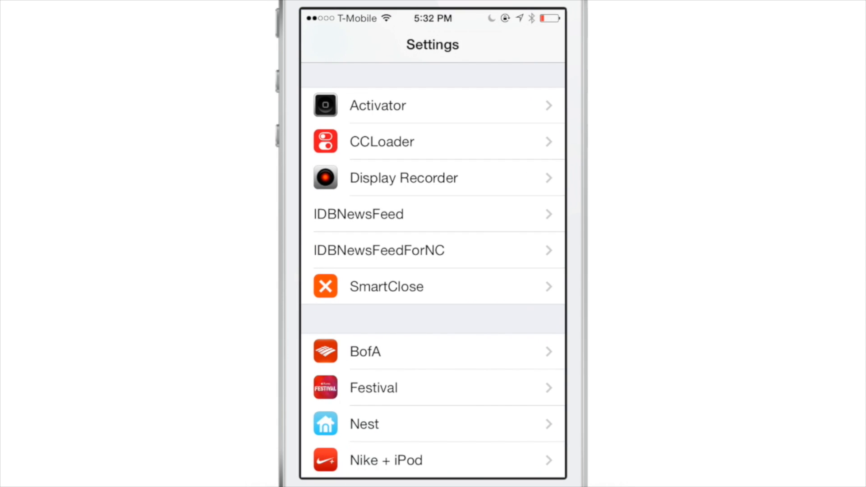
{"action": "left_click", "coordinate": [358, 214]}
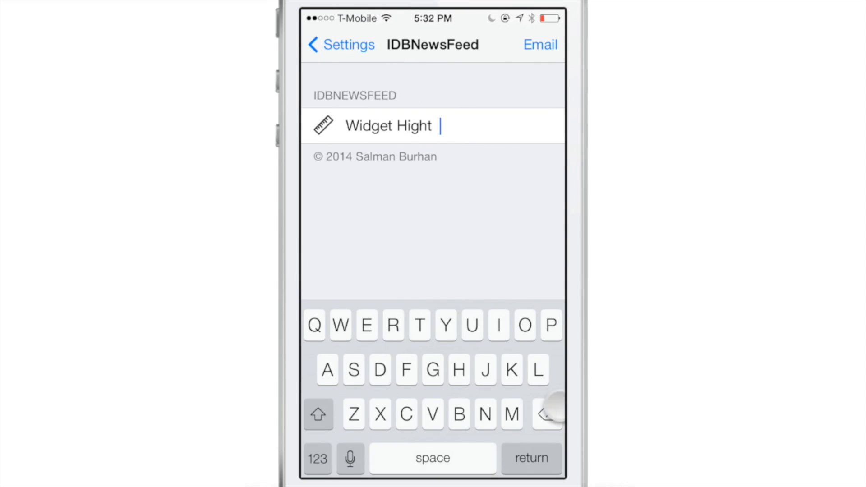
{"action": "type", "text": "150"}
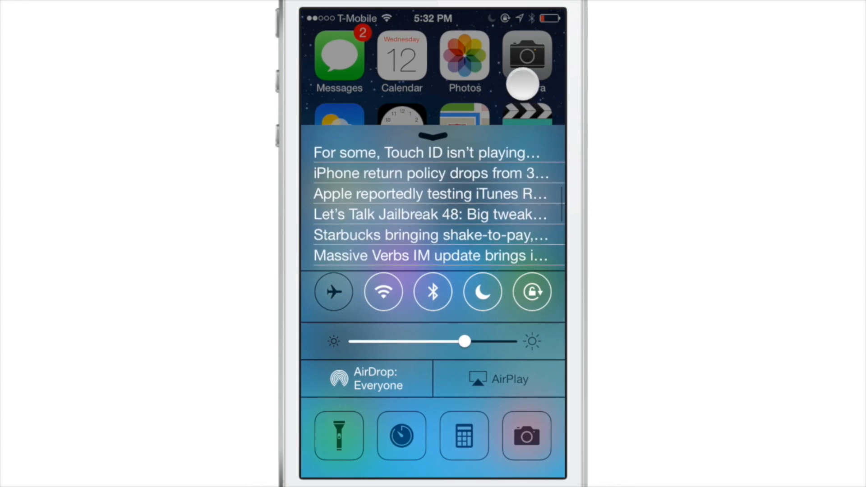
{"action": "left_click", "coordinate": [431, 173]}
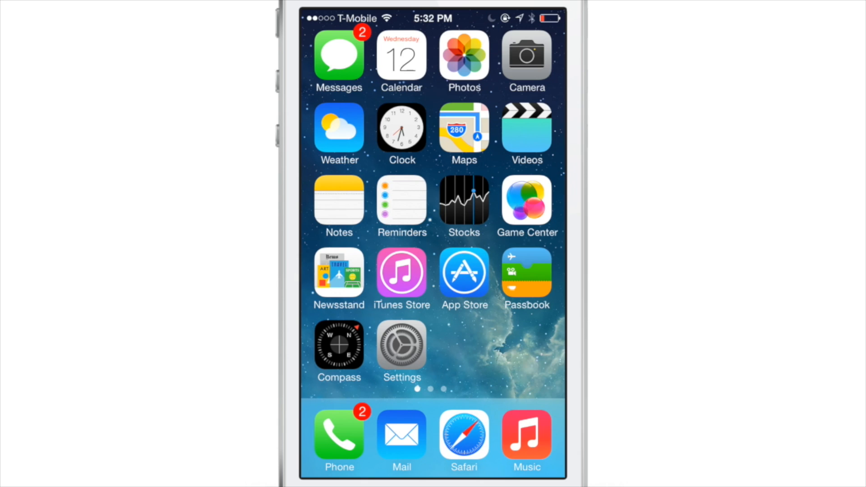
Move the iDownloadBlog News widget into Notification Center's Today View list and finish with Done.
{"action": "left_click", "coordinate": [401, 346]}
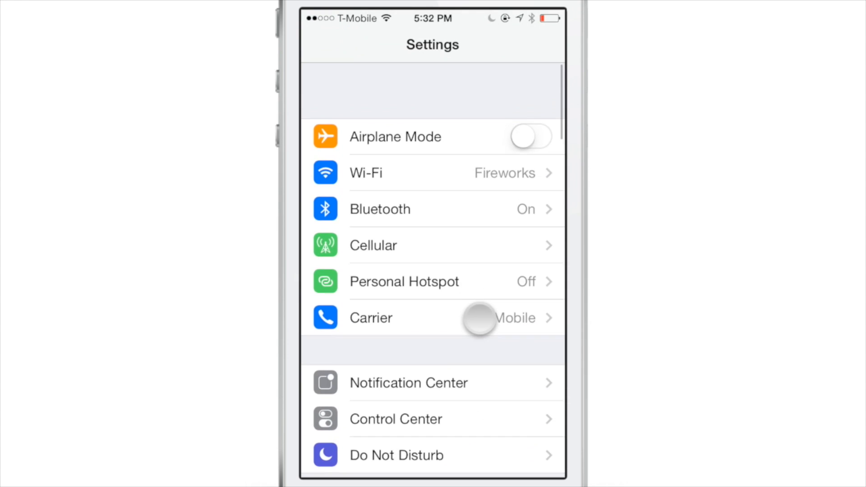
{"action": "left_click", "coordinate": [408, 382]}
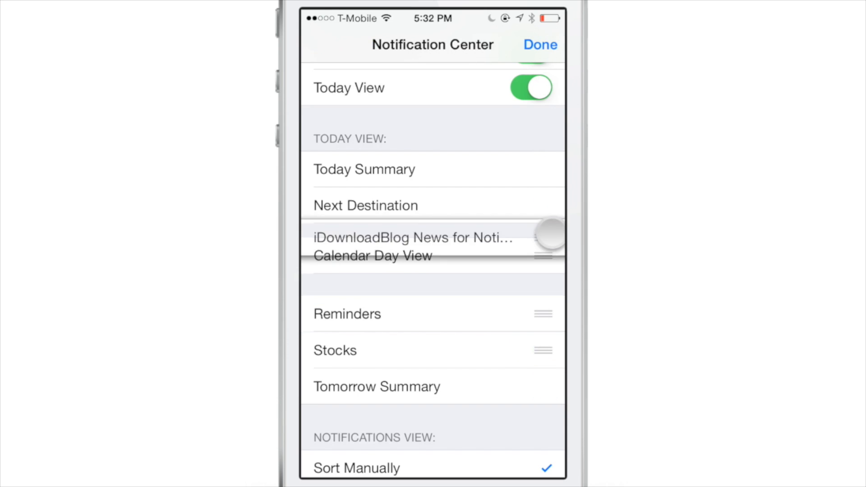
{"action": "left_click", "coordinate": [540, 45]}
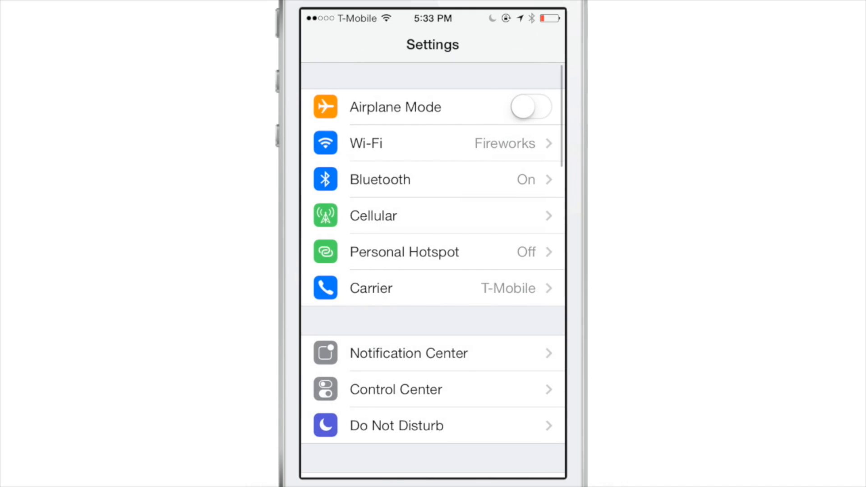
Set IDBNewsFeedForNC Widget Hight to 150 and check the headlines in the Today view.
{"action": "scroll", "scroll_direction": "down", "scroll_amount": 3}
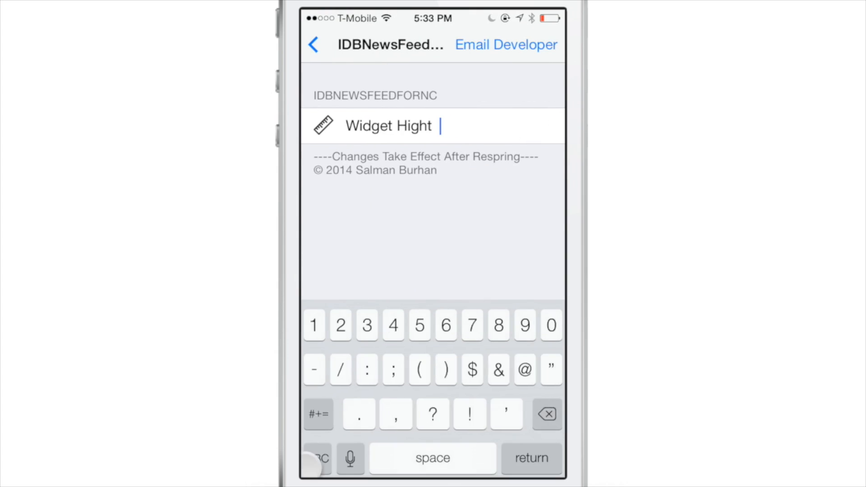
{"action": "type", "text": "150"}
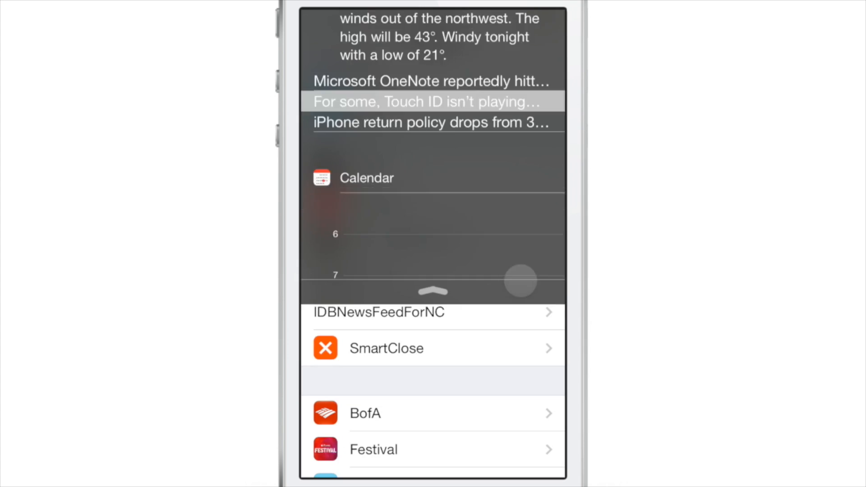
{"action": "left_click", "coordinate": [420, 101]}
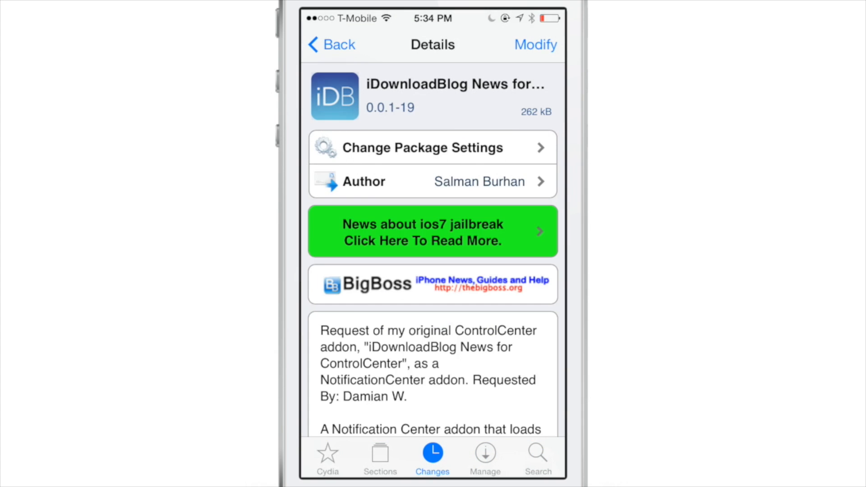
Browse the iDownloadBlog News package details for the Notification Center and ControlCenter CCLoader addons.
{"action": "scroll", "scroll_direction": "down", "scroll_amount": 3}
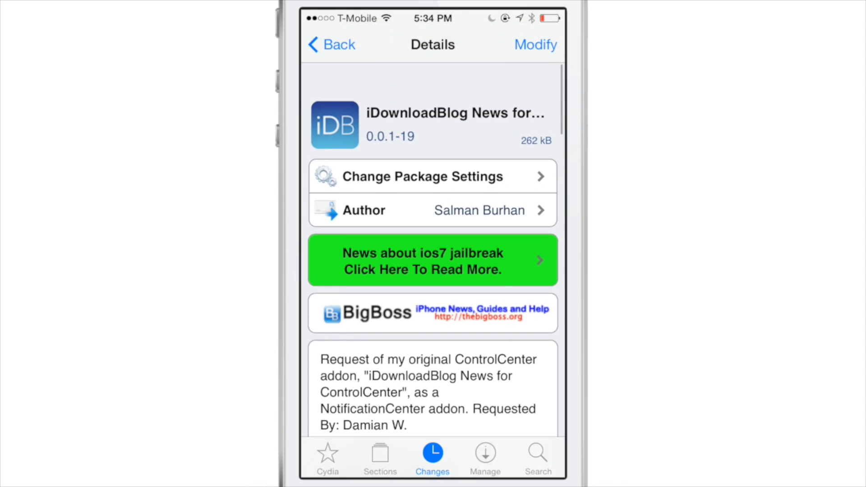
{"action": "scroll", "scroll_direction": "down", "scroll_amount": 3}
{"action": "type", "text": "Idown"}
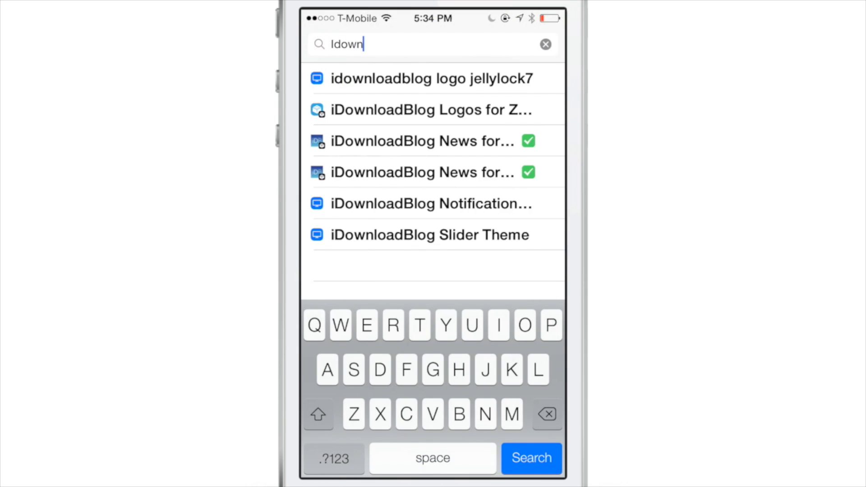
{"action": "left_click", "coordinate": [421, 141]}
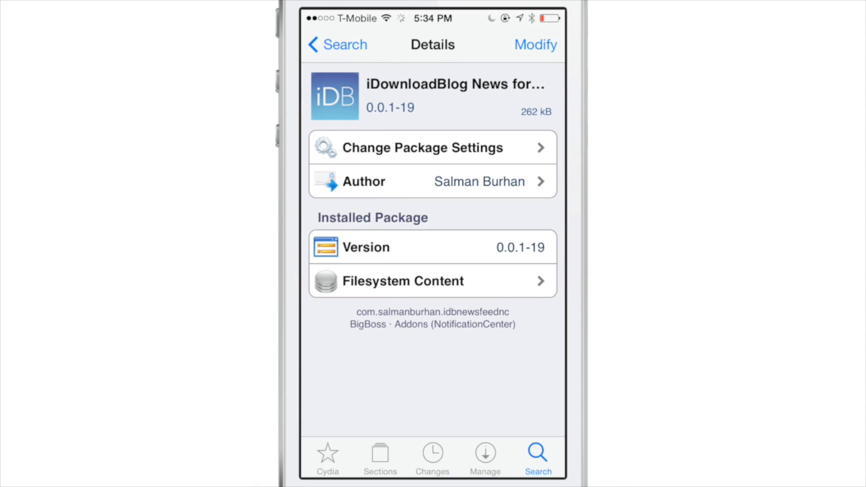
{"action": "scroll", "scroll_direction": "down", "scroll_amount": 3}
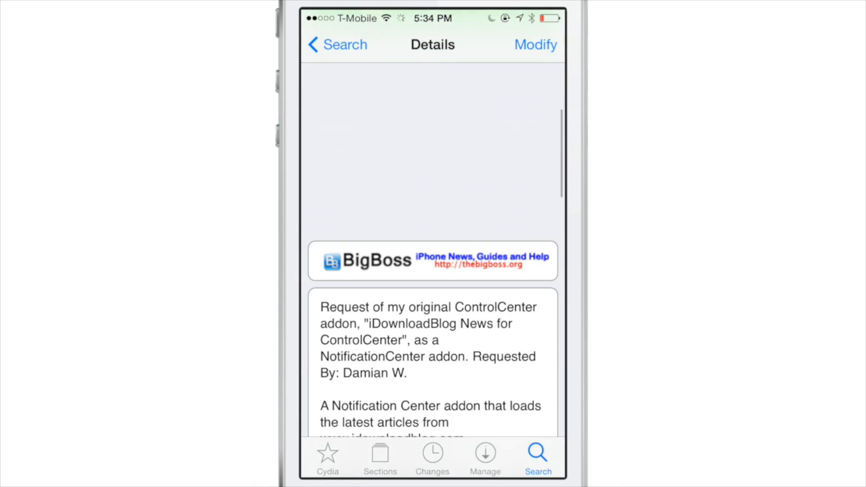
{"action": "scroll", "scroll_direction": "down", "scroll_amount": 3}
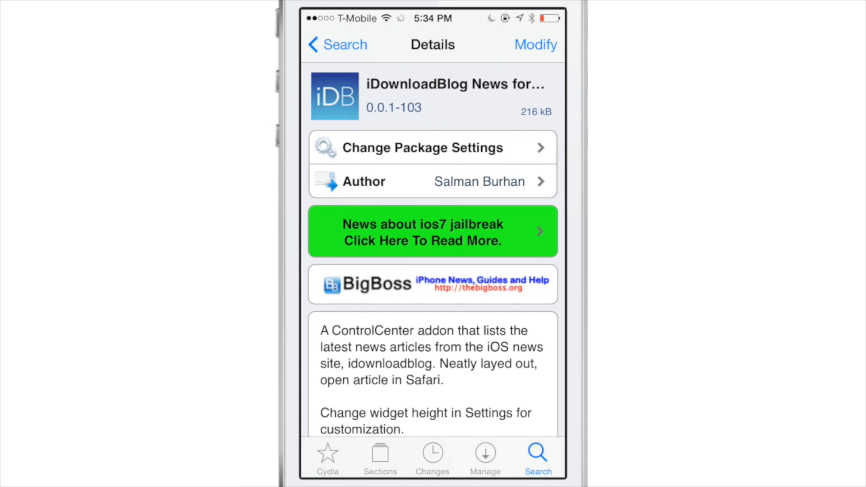
{"action": "scroll", "scroll_direction": "down", "scroll_amount": 3}
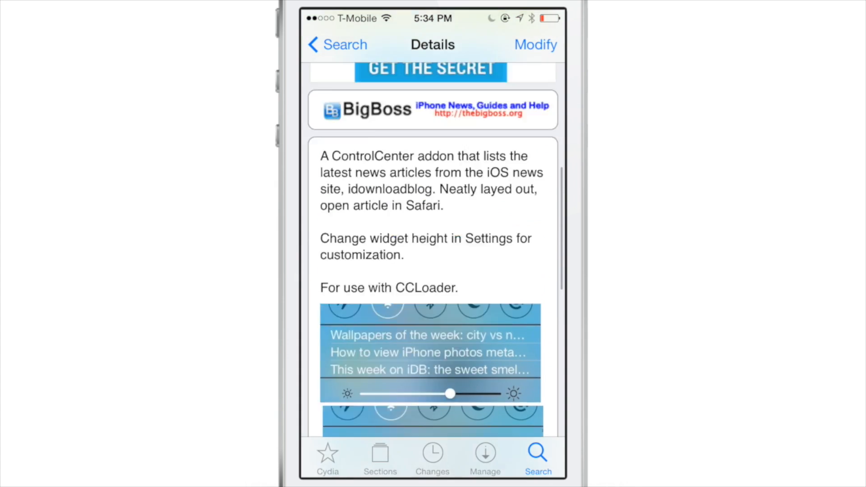